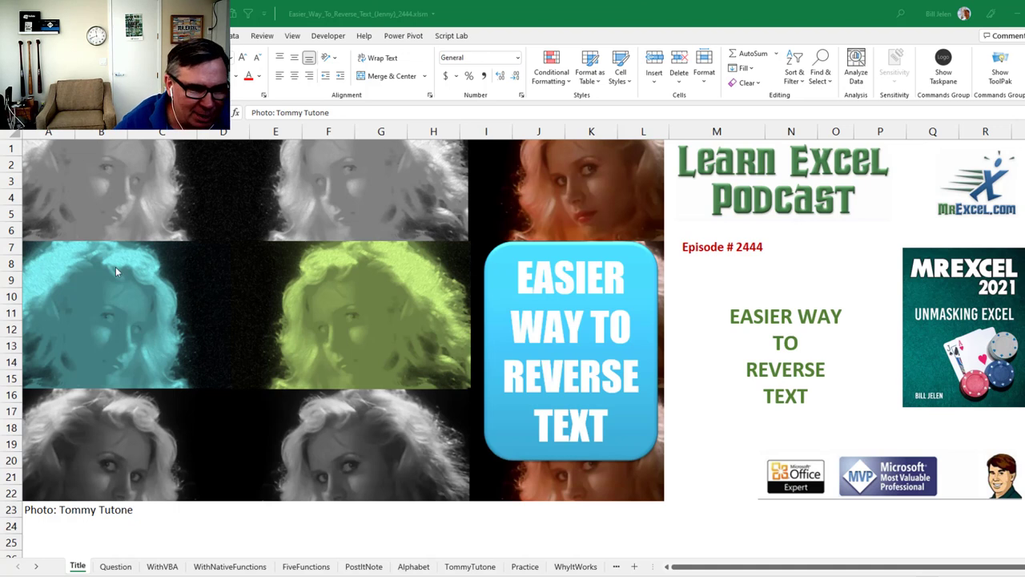
Show the Question sheet and inspect the FIND (D4) and SEARCH (H4) formulas returning 8 for JENNY
left_click(116, 567)
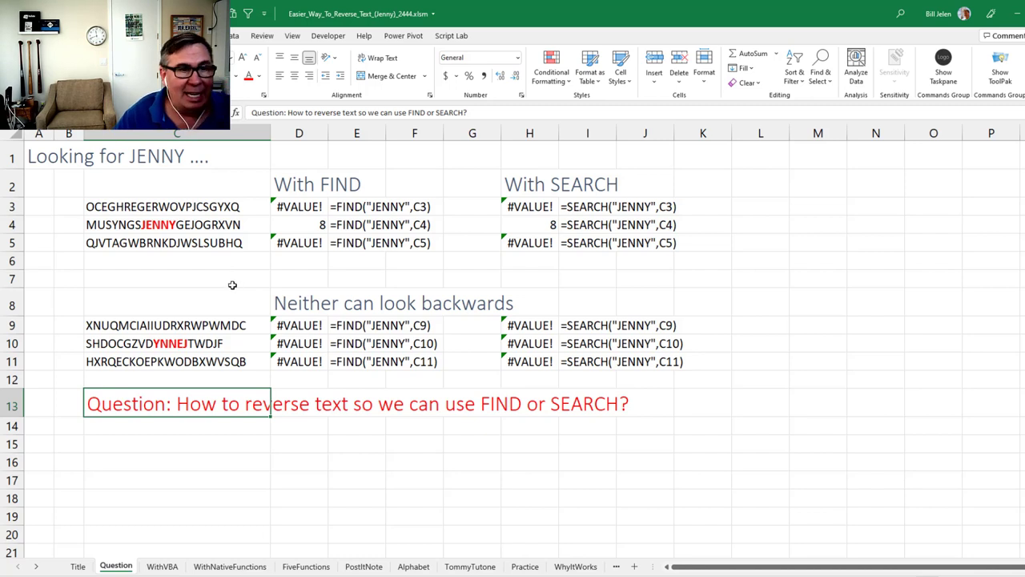
mouse_move(170, 253)
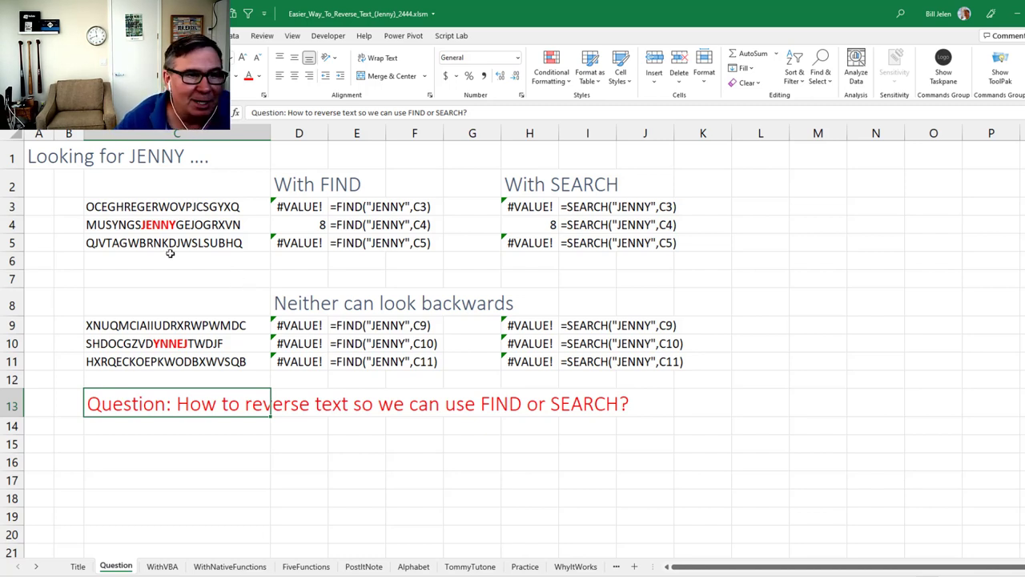
mouse_move(112, 240)
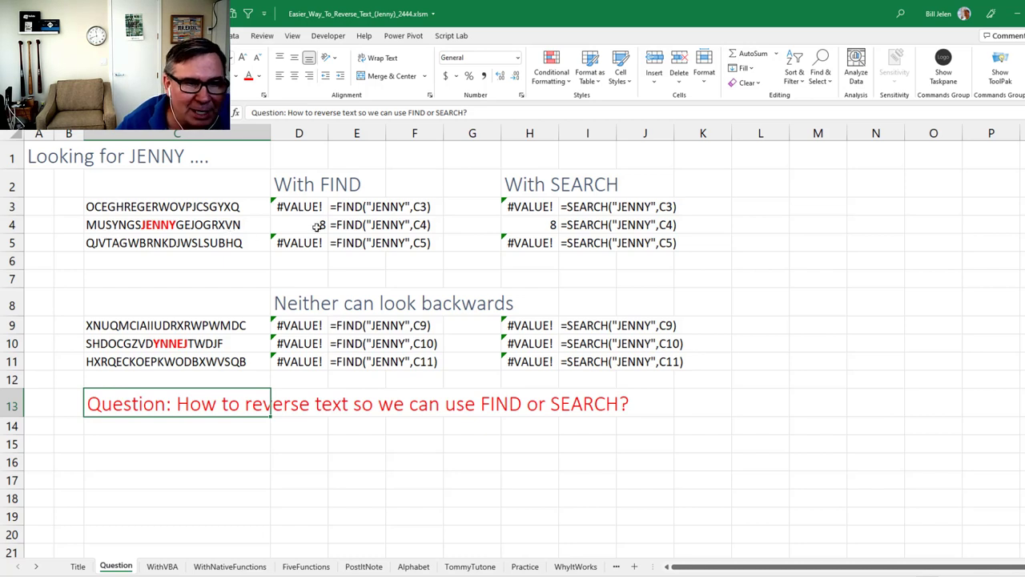
left_click(298, 224)
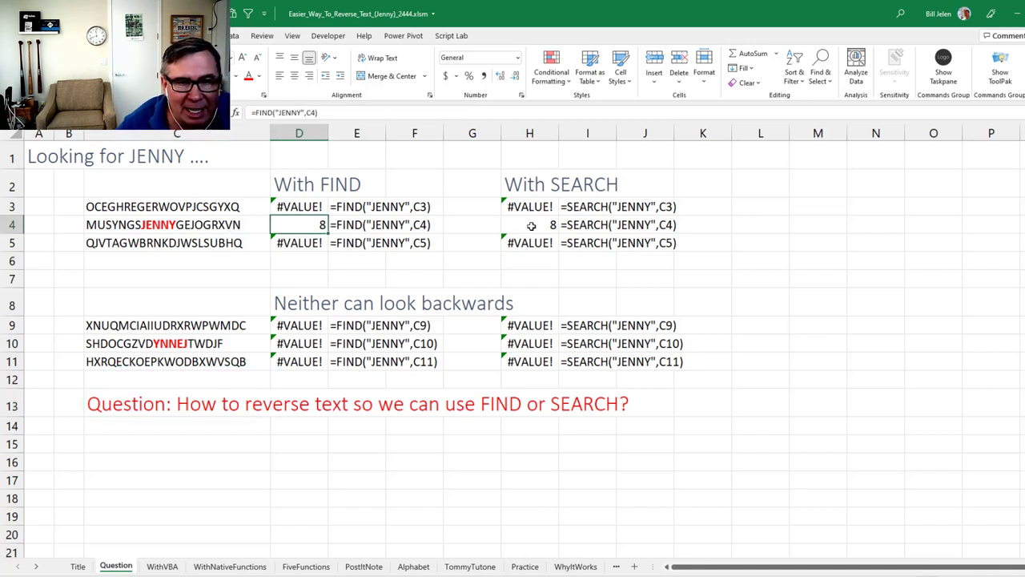
left_click(529, 224)
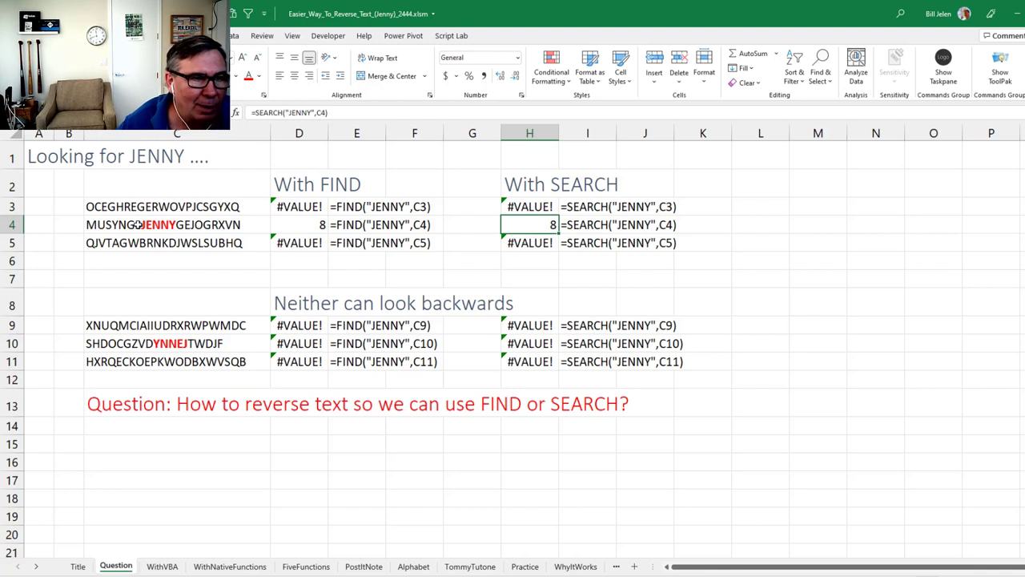
mouse_move(179, 279)
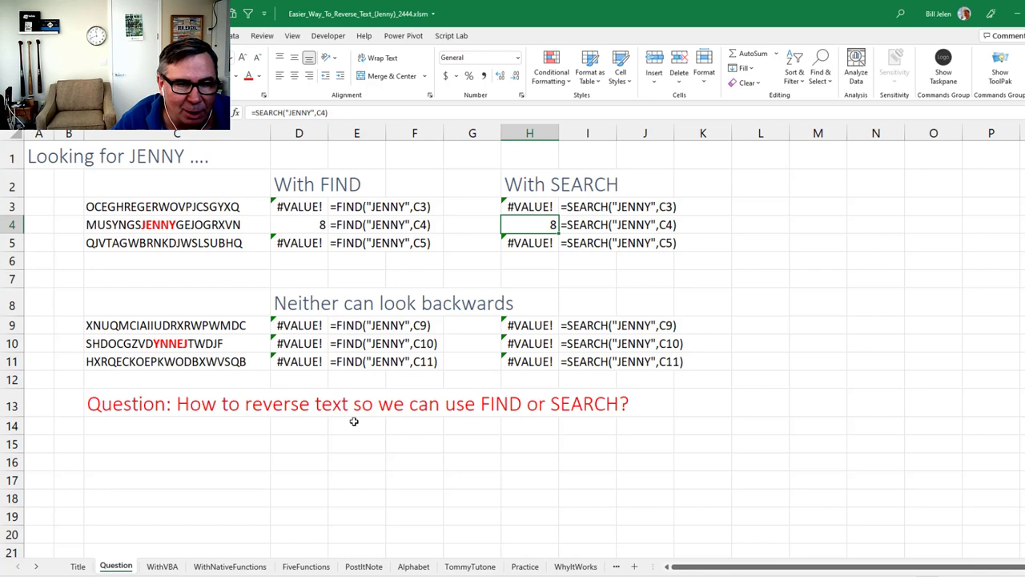
Show the WithVBA sheet with the Reverse function and StrReverse macro
left_click(162, 567)
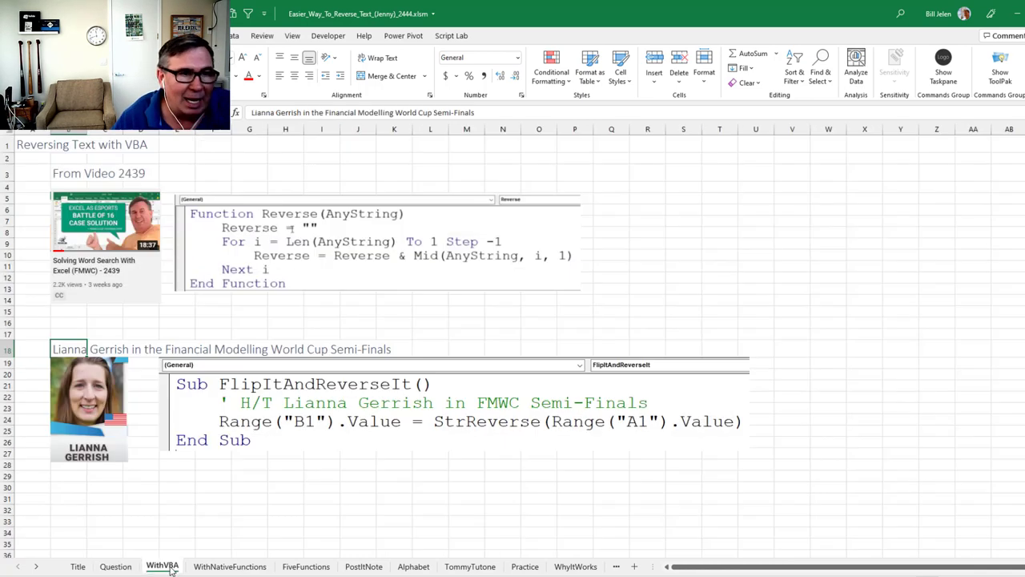
mouse_move(176, 168)
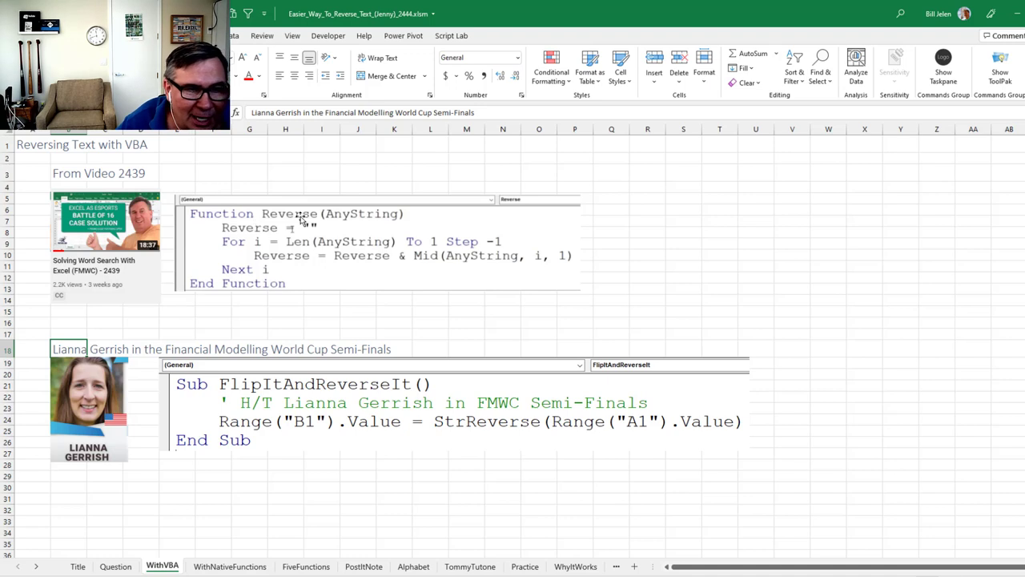
mouse_move(277, 258)
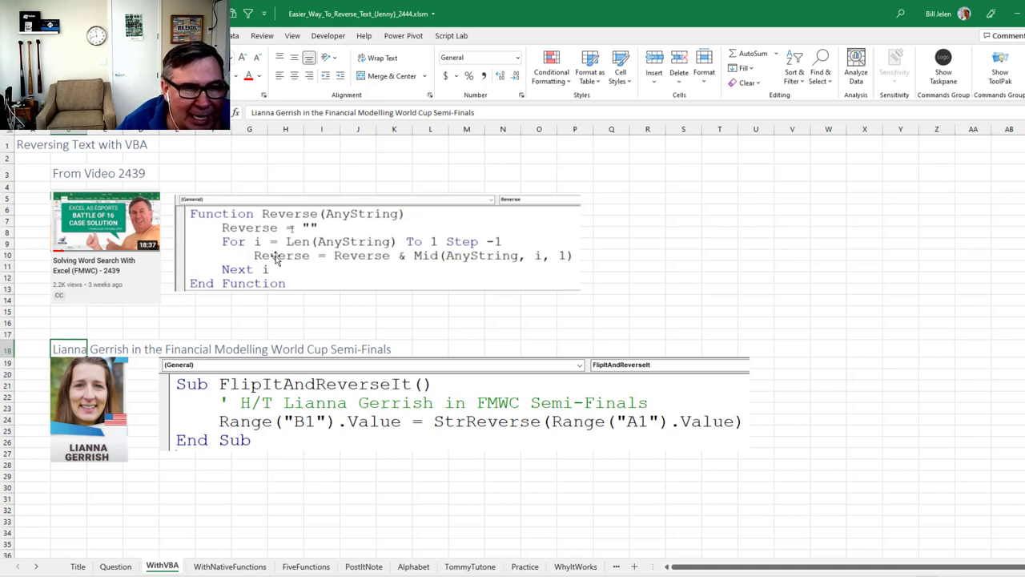
mouse_move(294, 298)
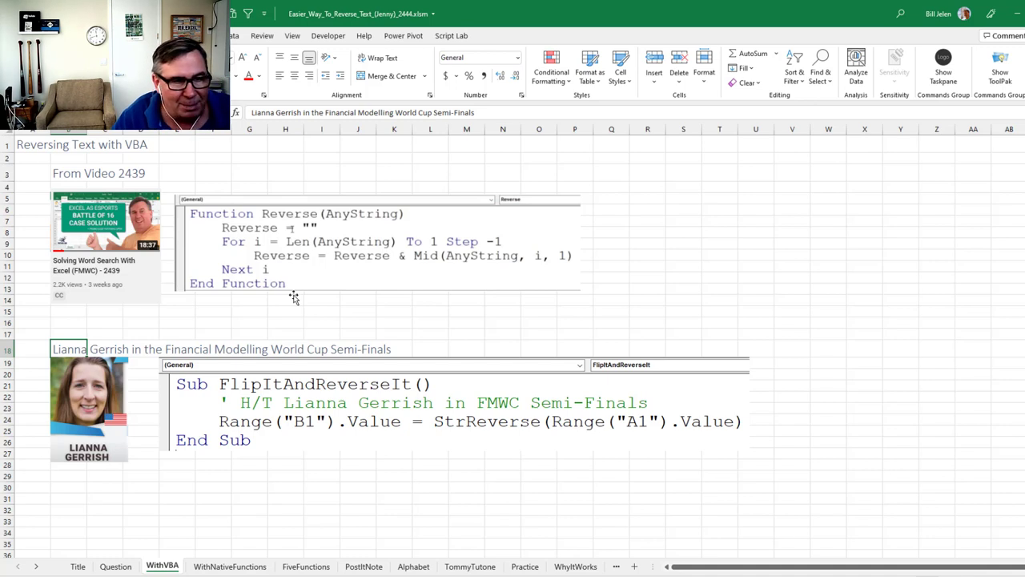
mouse_move(487, 314)
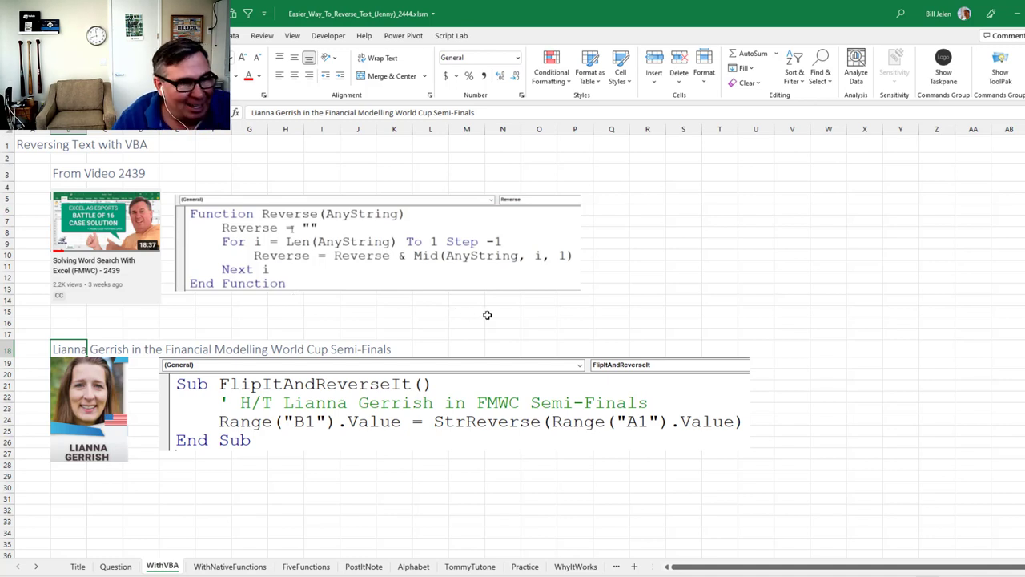
mouse_move(436, 362)
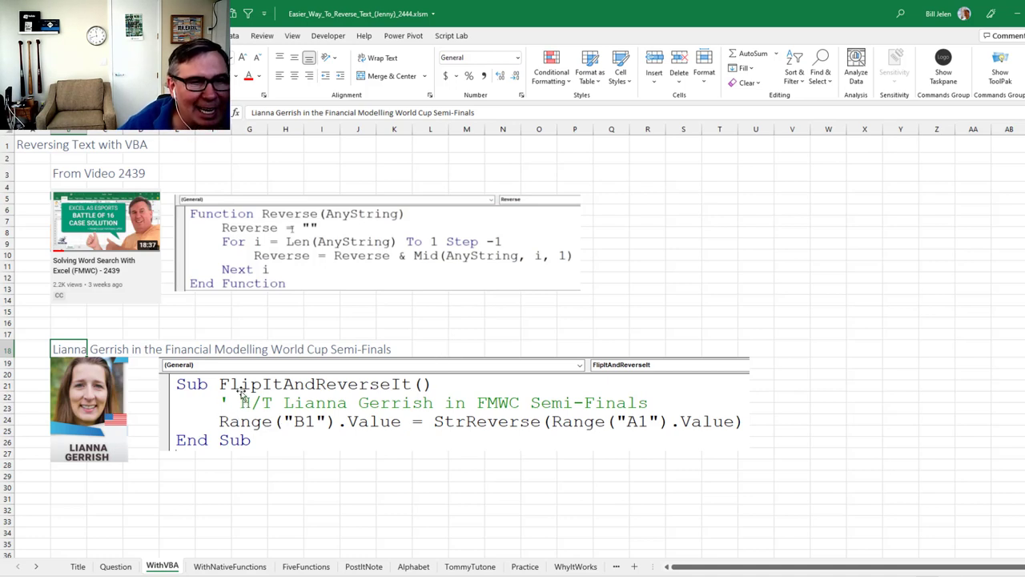
mouse_move(383, 381)
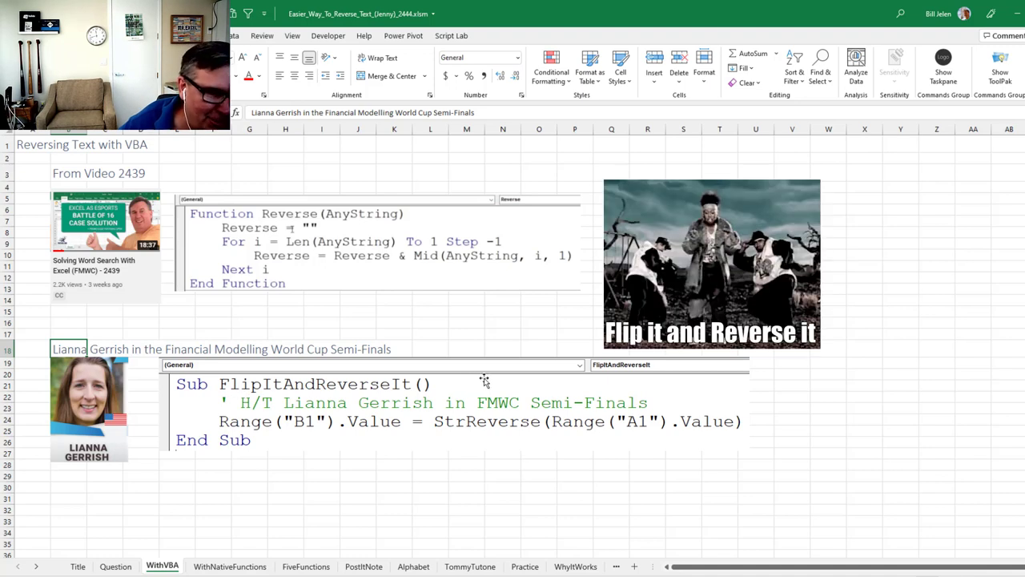
mouse_move(458, 433)
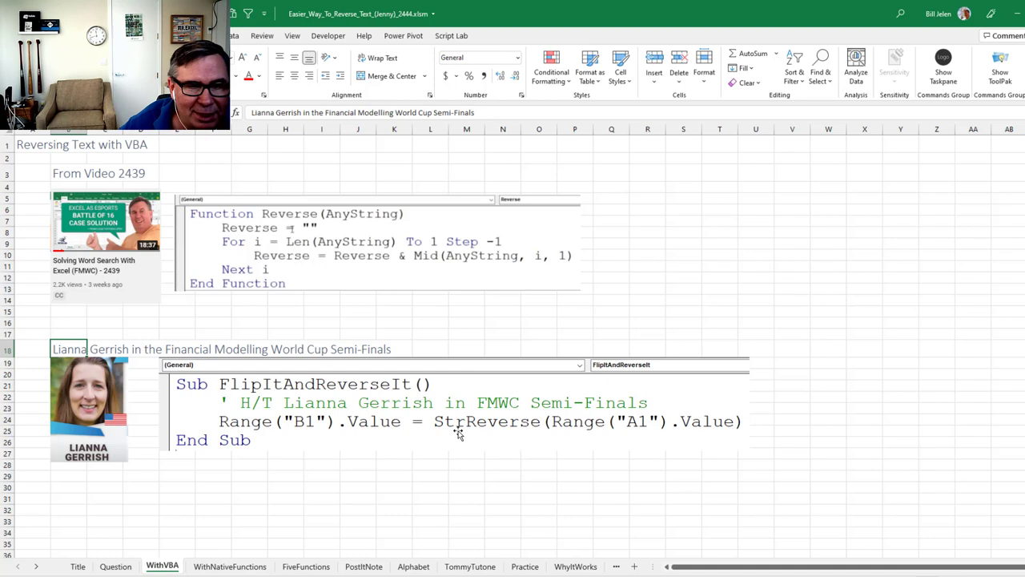
mouse_move(563, 436)
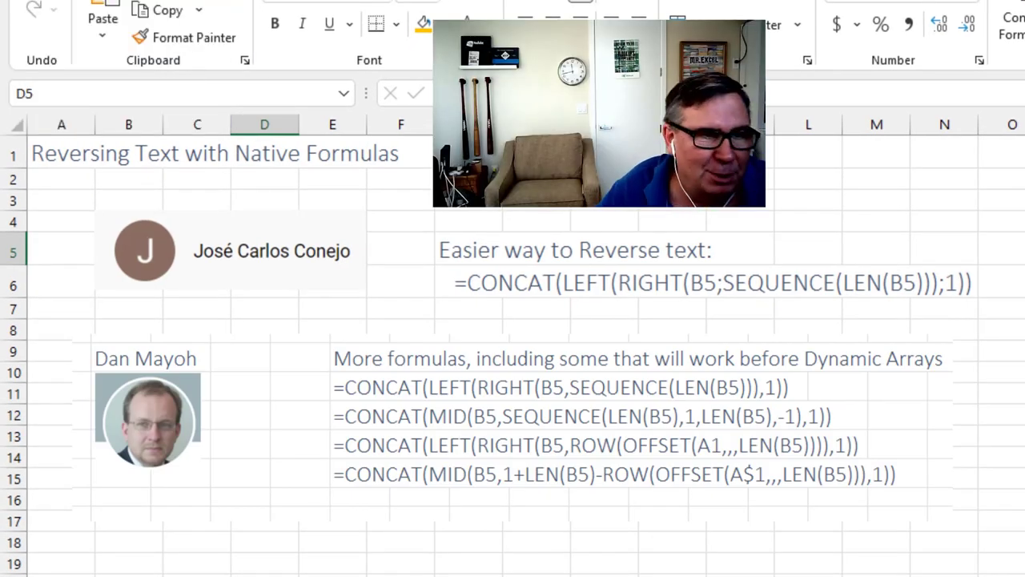
mouse_move(224, 270)
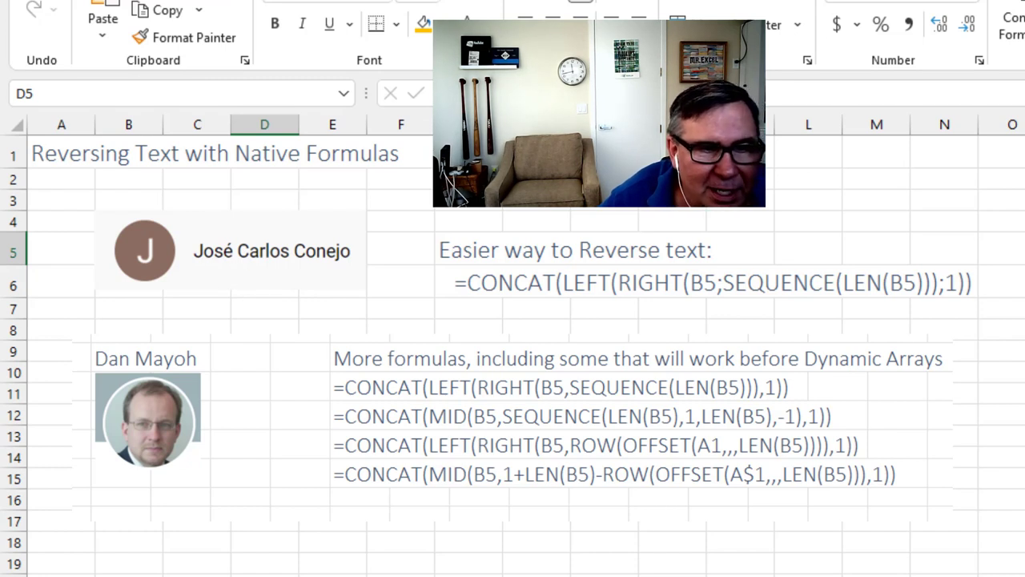
mouse_move(653, 314)
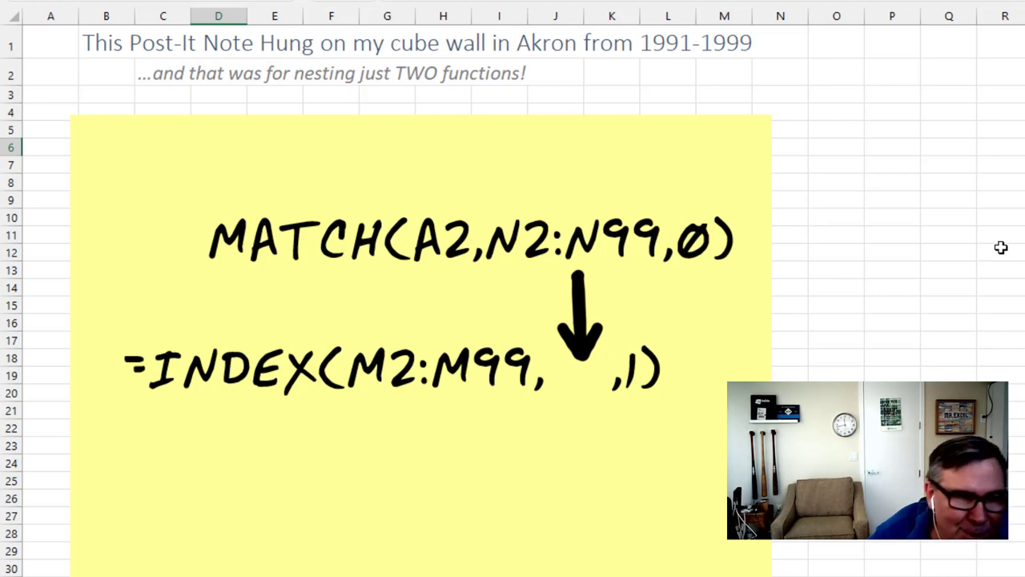
mouse_move(231, 522)
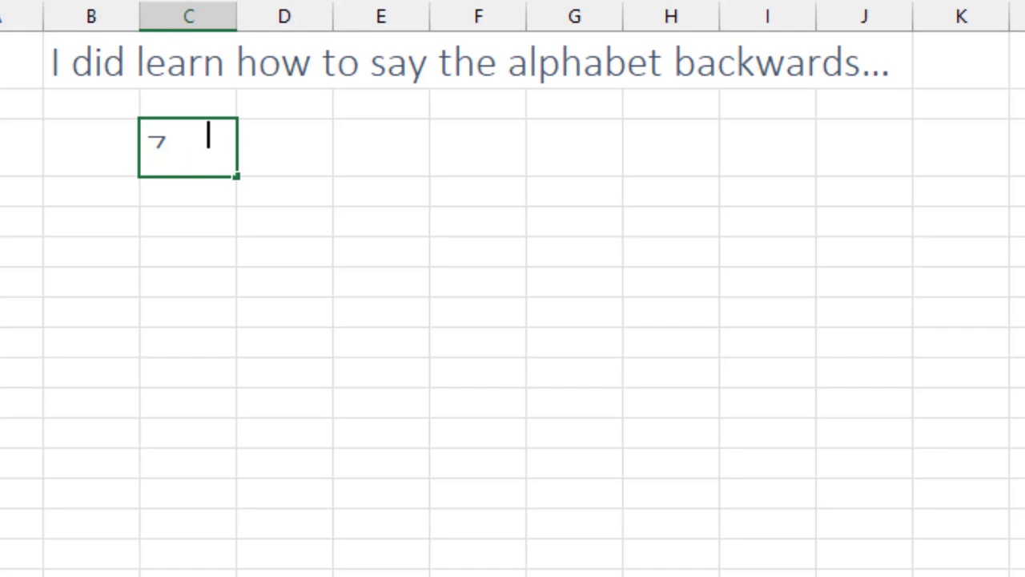
Enter ZYXWVUTSRQPONMLKJIHGFEDCBA under the backwards alphabet and 867-5309 under the Tommy Tutone line
type("ZYXWVUT")
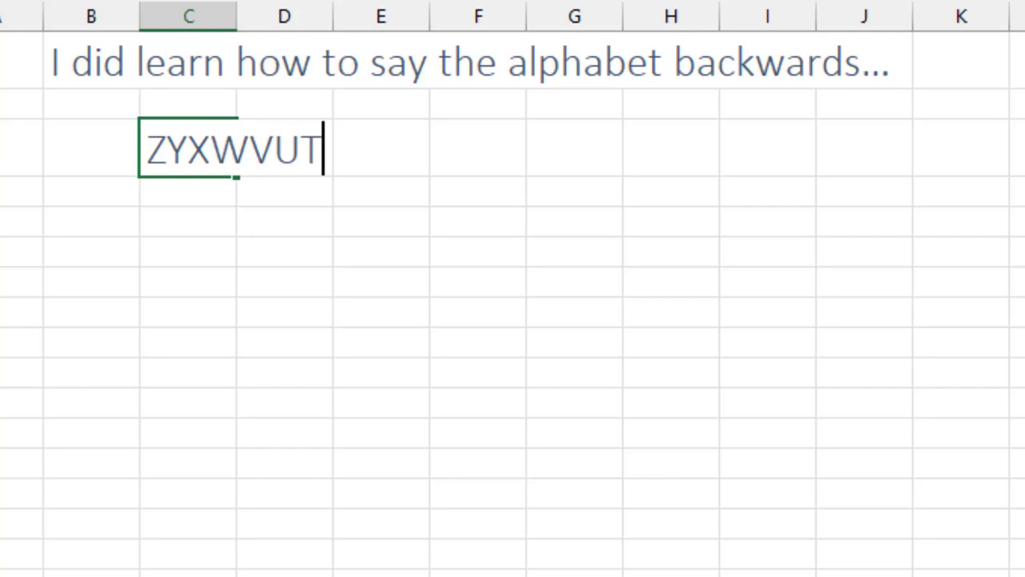
type("SRQPONMLK")
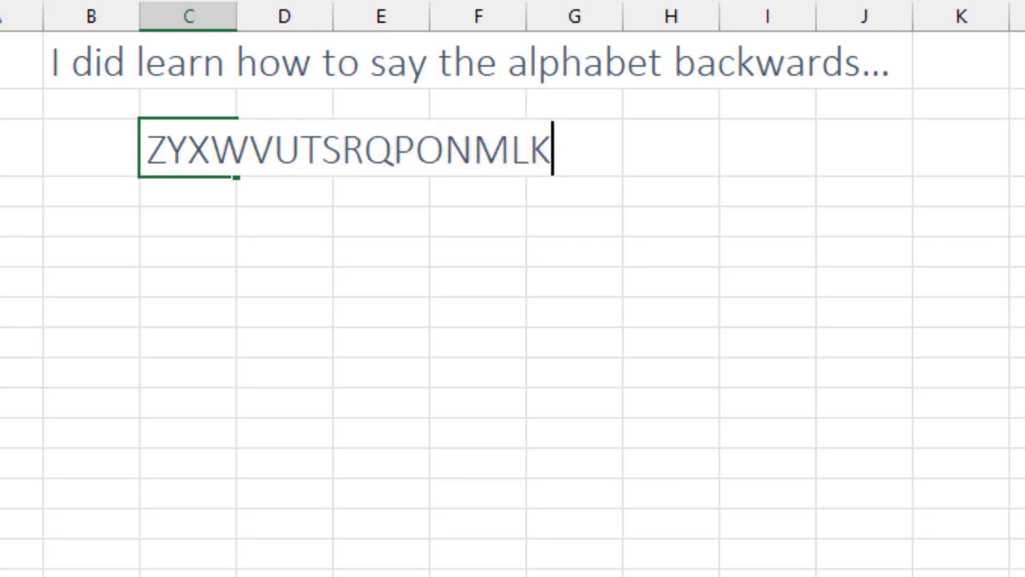
type("JIHGFEDCBA")
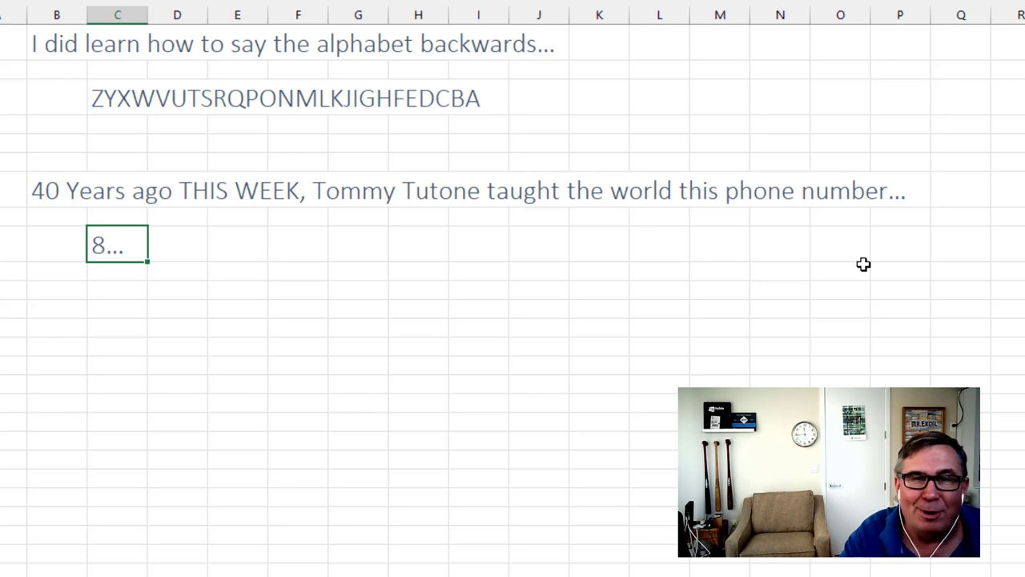
type("67")
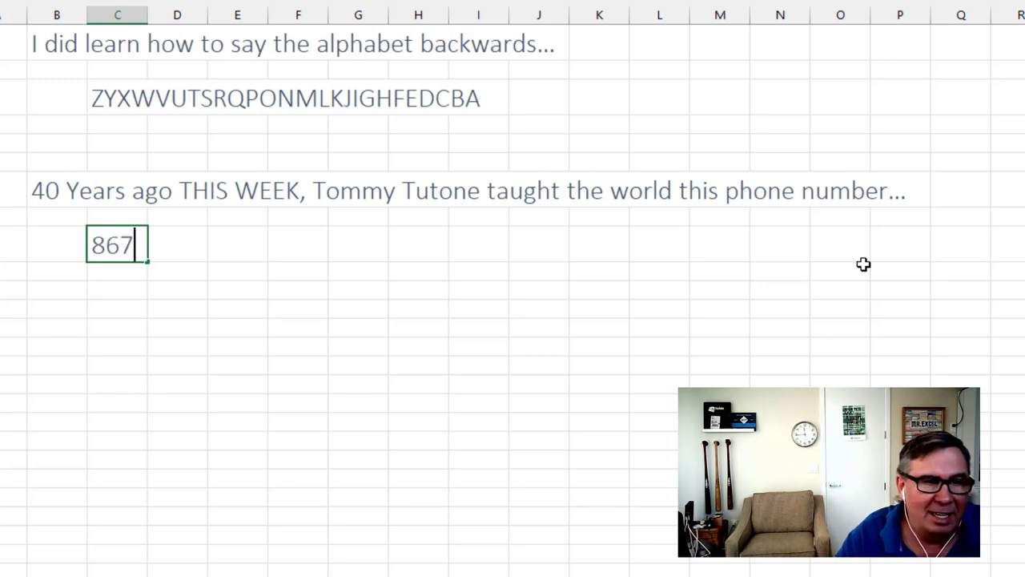
type("-5309")
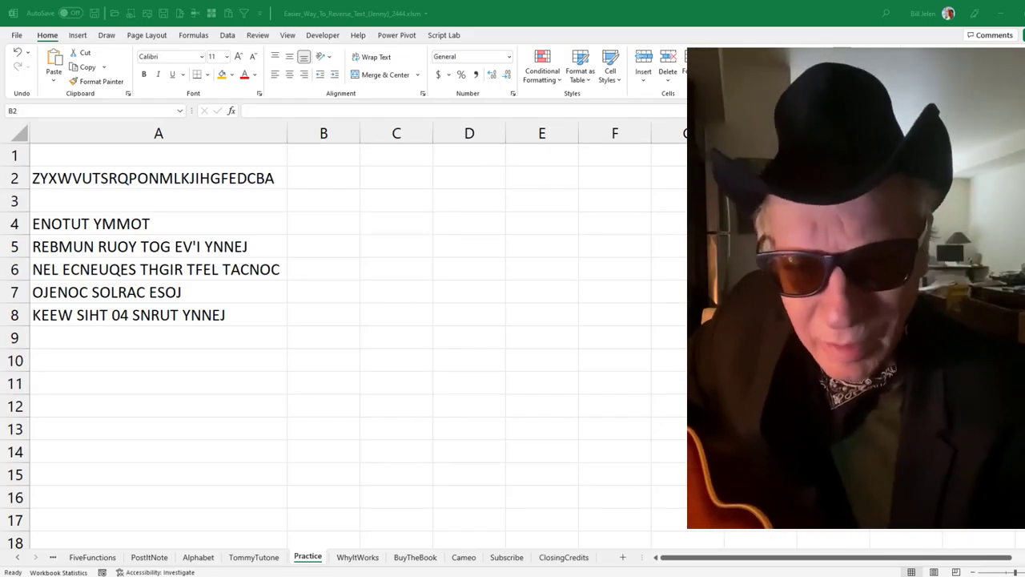
Decode A2, A4 and A5 with =CONCAT(LEFT(RIGHT(A2,SEQUENCE(LEN(A2))),1)) formulas in column B
left_click(323, 178)
type("=")
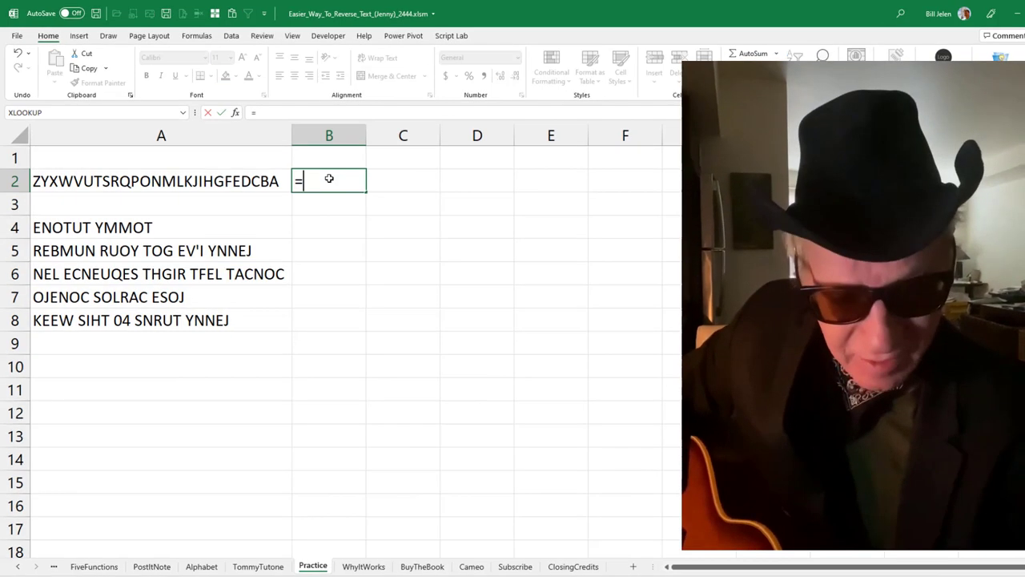
type("CONCAT(LEFT(rig")
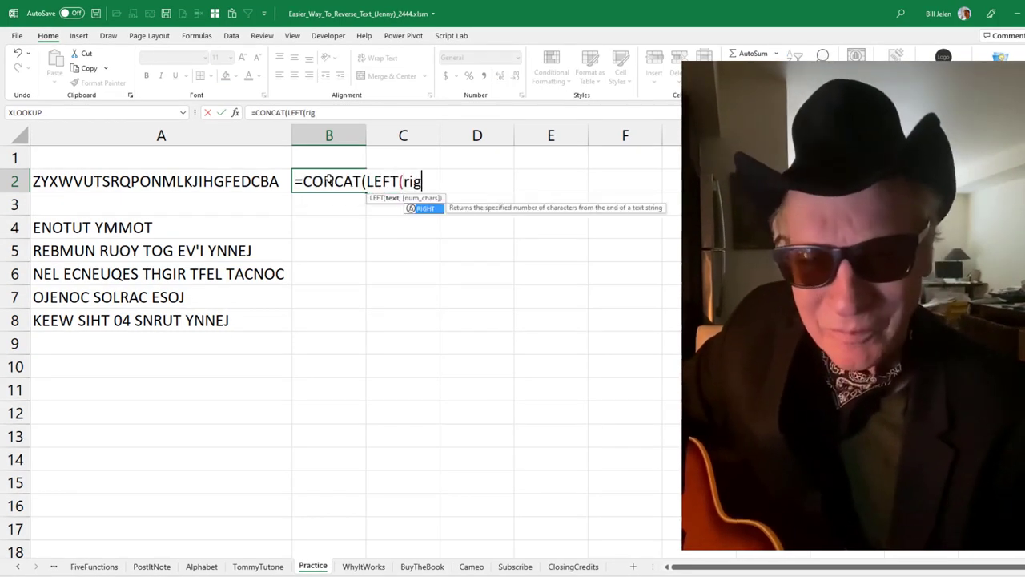
type("RIGHT(A2,seqw")
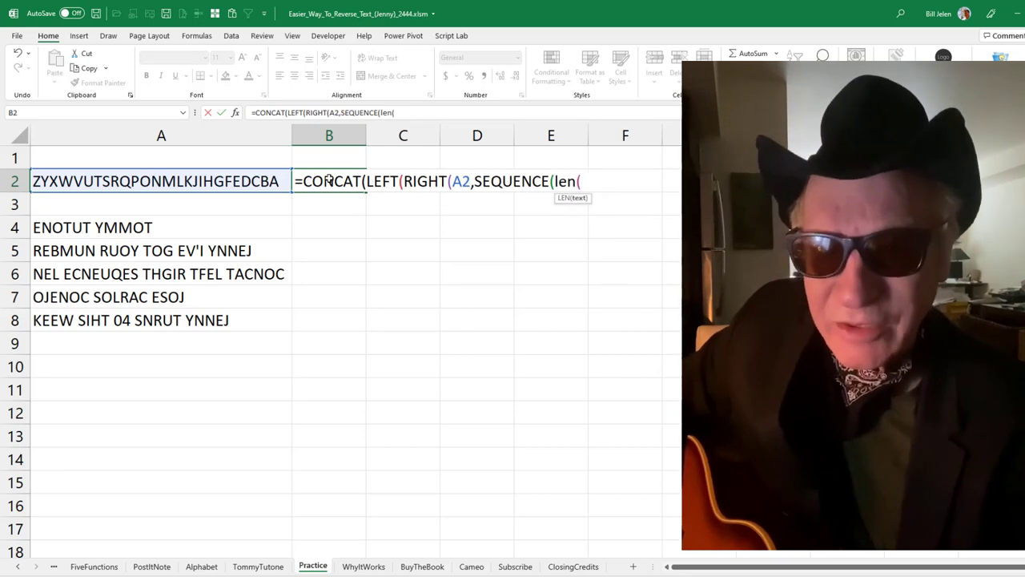
type("con")
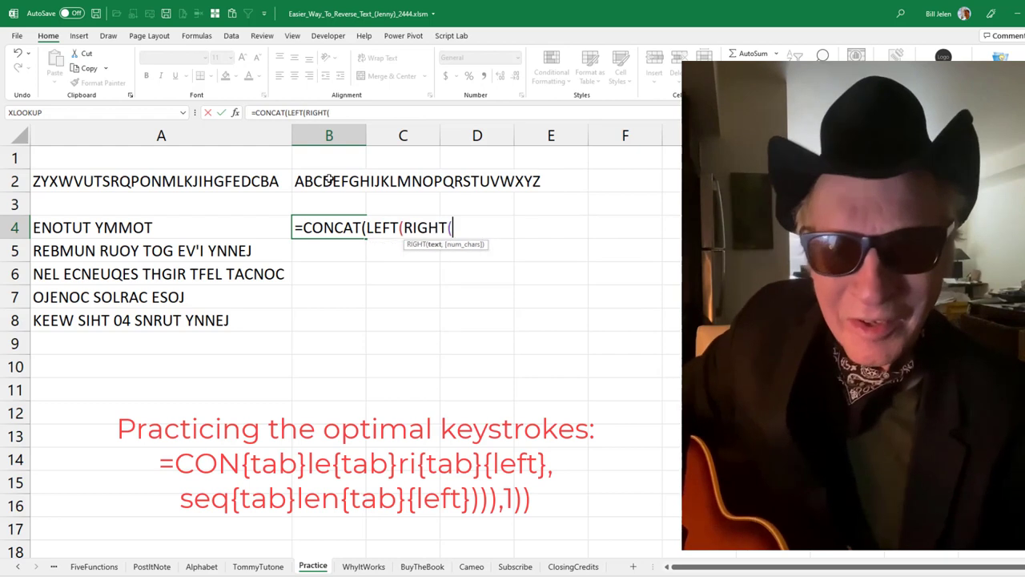
type("A4,SEQUENCE(")
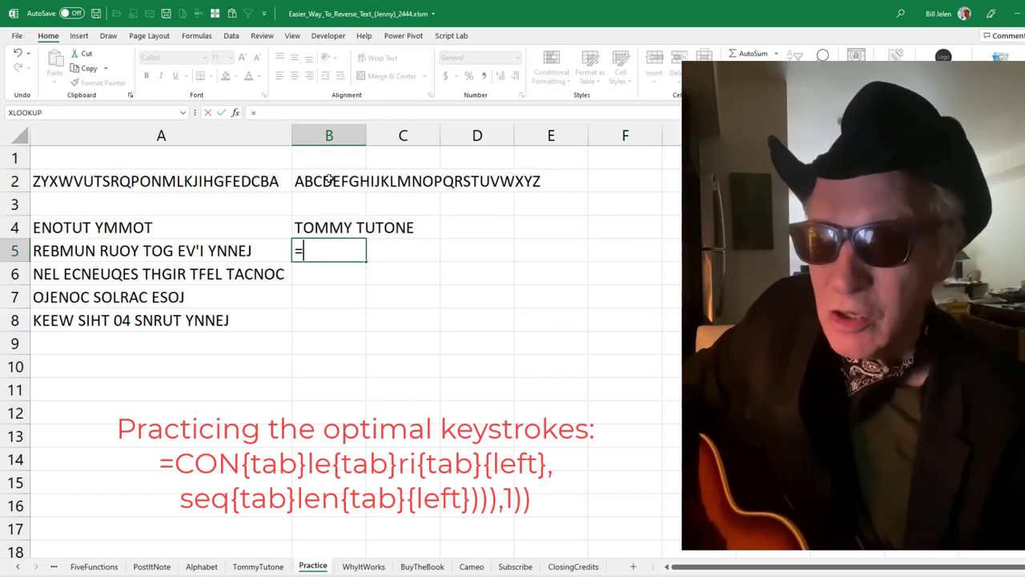
type("=CONCAT(LEFT(RIGHT(")
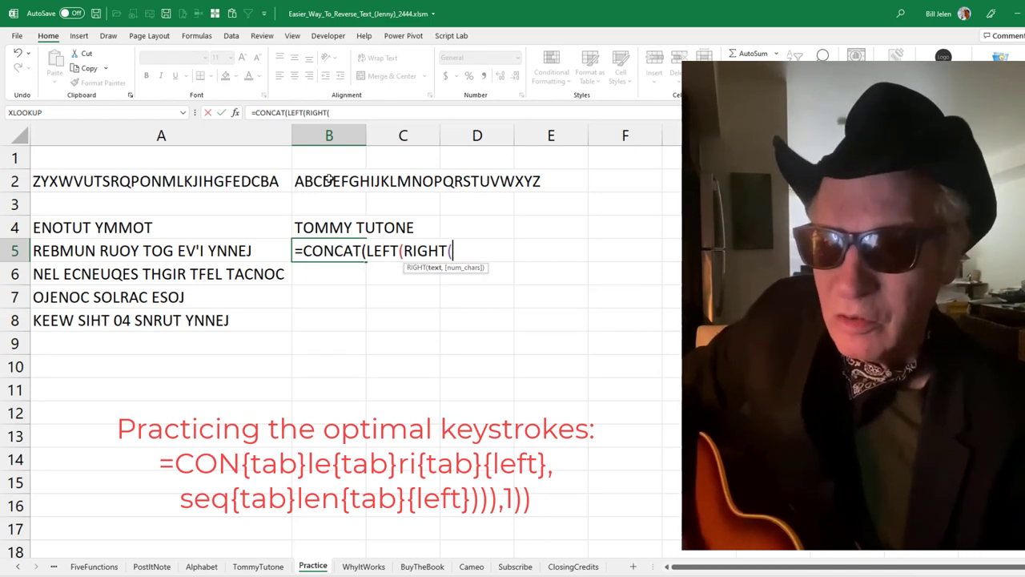
type("A5,SEQUENCE(")
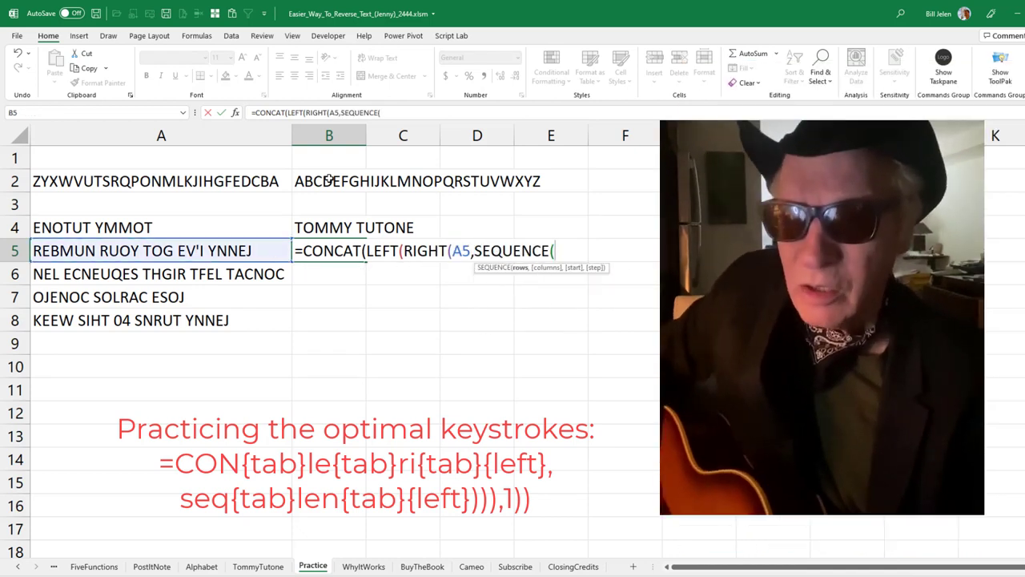
type("LEN(A5))),1")
left_click(328, 273)
type("=CONCAT(LEFT(")
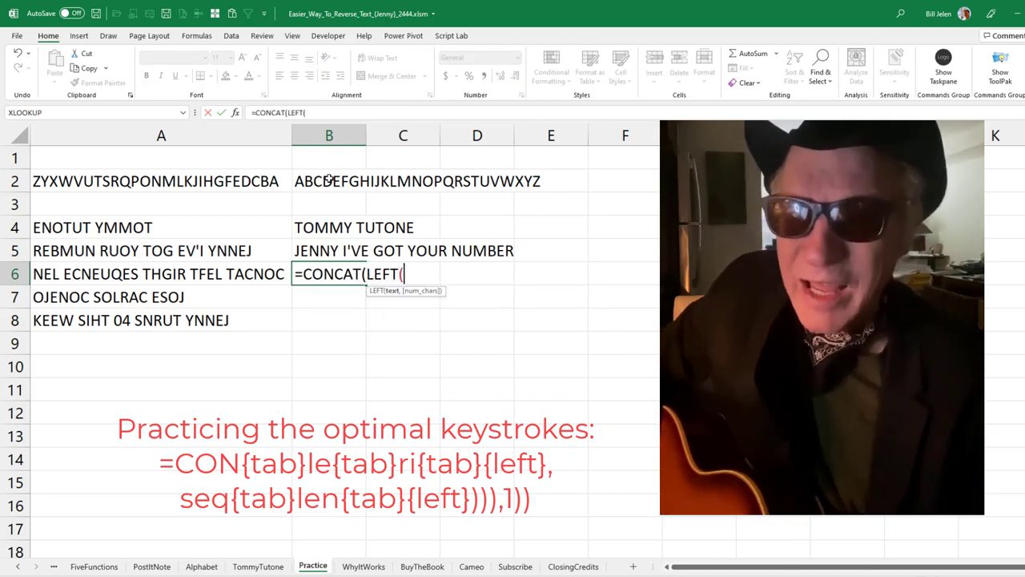
Decode A6, A7 and A8 with the same CONCAT/RIGHT/SEQUENCE formula, then show the WhyItWorks sheet
type("RIGHT(A6,SEQUENCE(l")
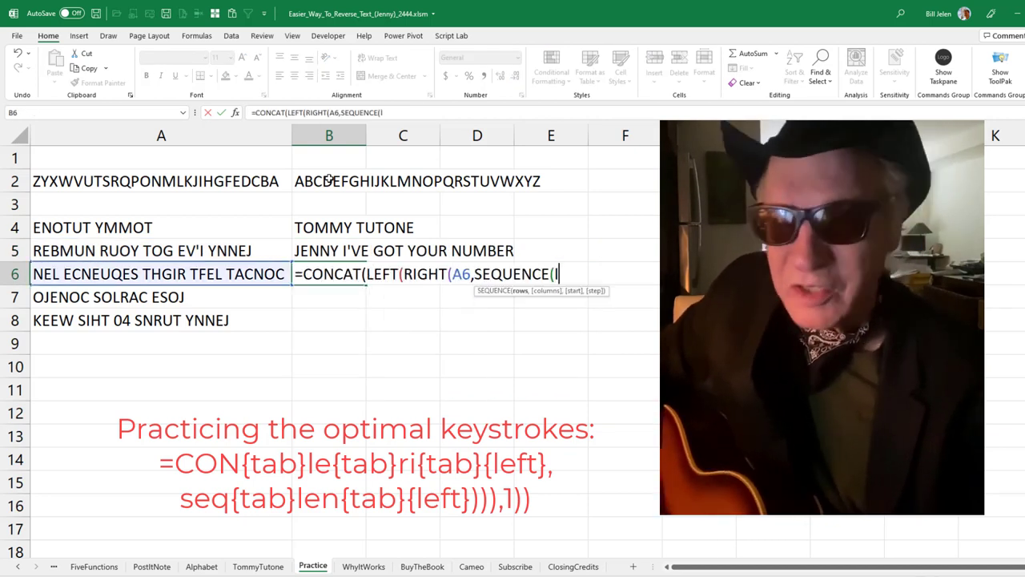
type("=con")
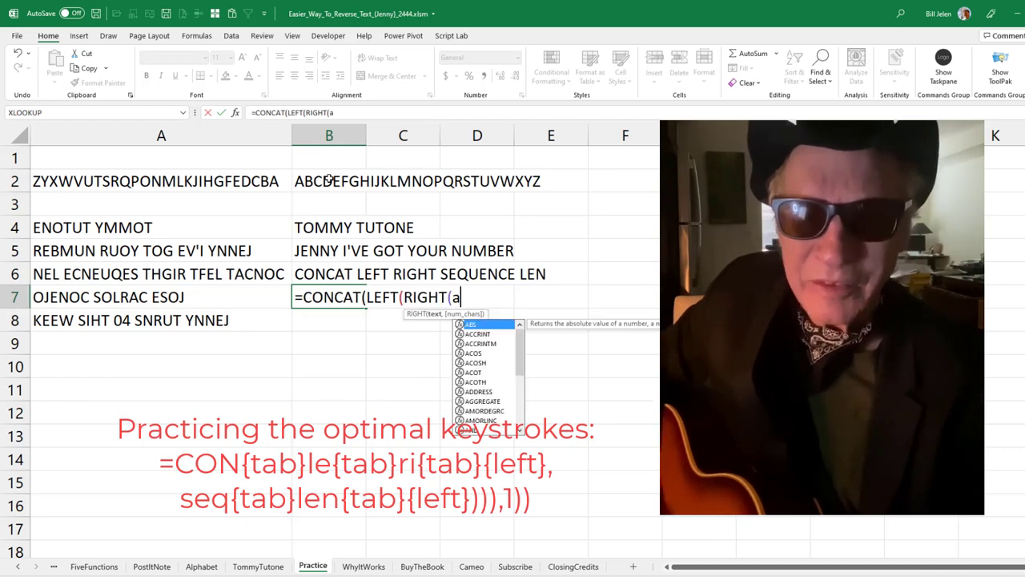
type("7,SEQUENCE(")
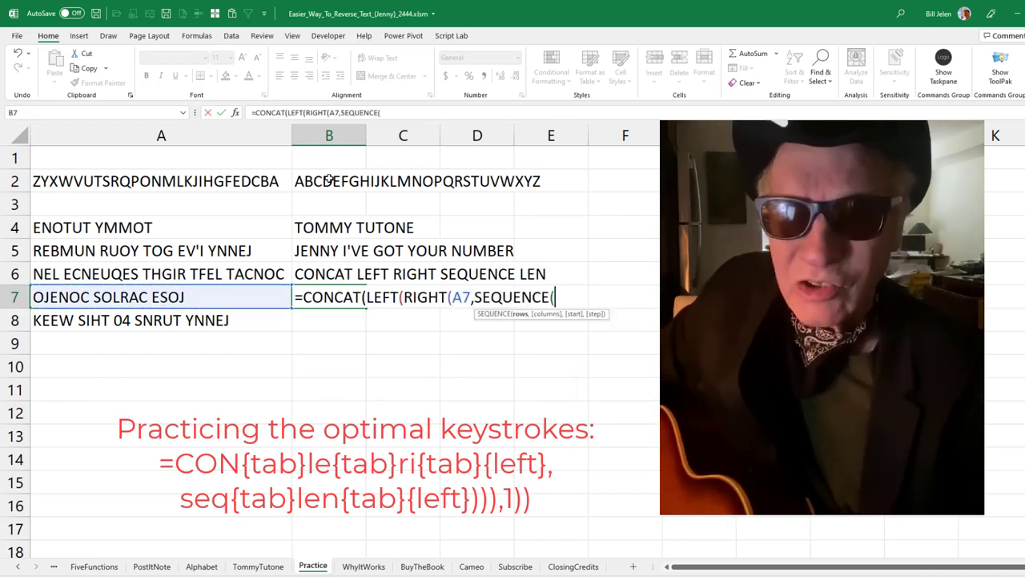
type("len(A7)))")
left_click(329, 320)
type("=CONCAT(LEFT(")
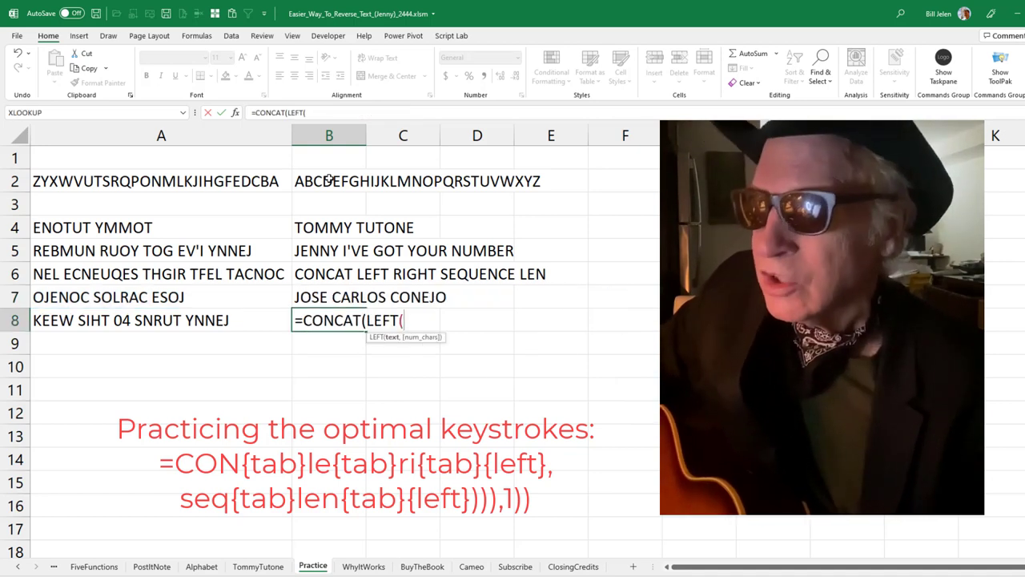
type("RIGHT(A8,SEQUENCE(")
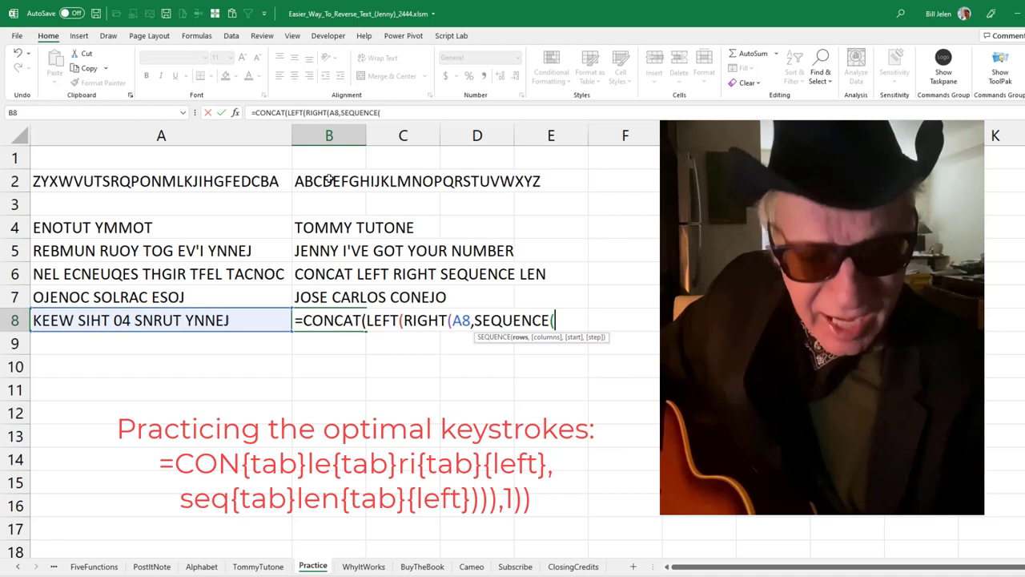
type("len(A8")
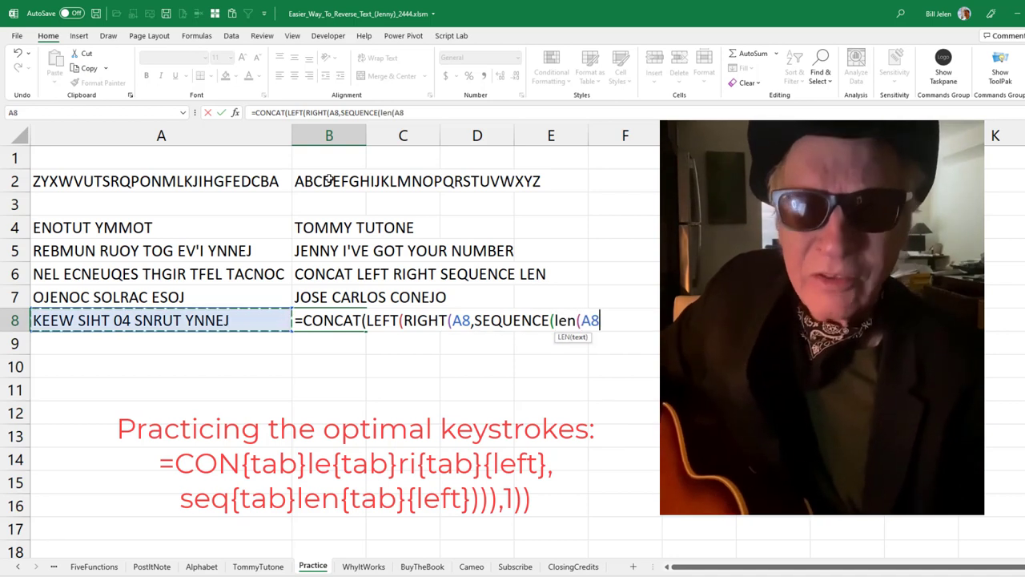
key("Enter")
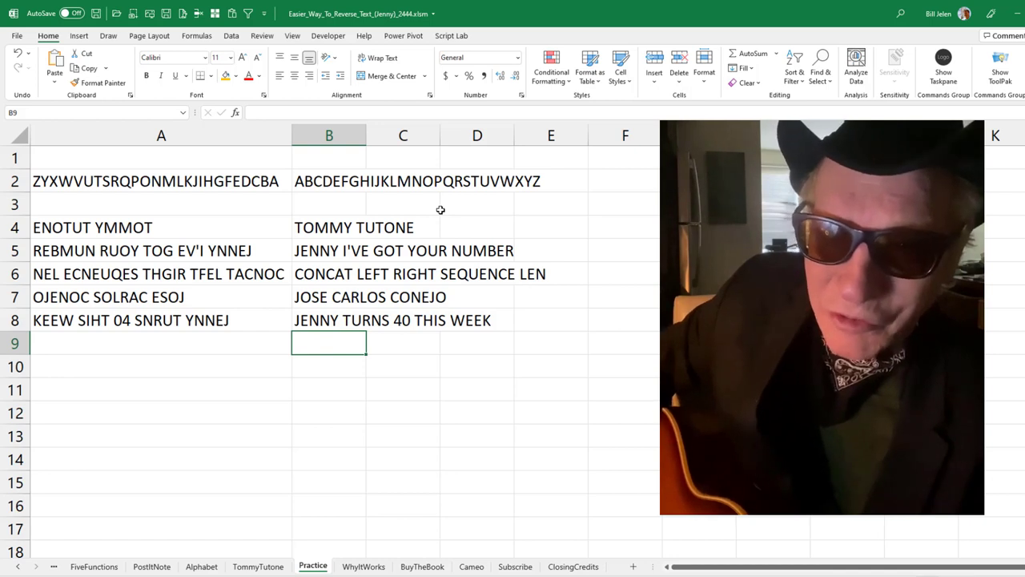
left_click(567, 557)
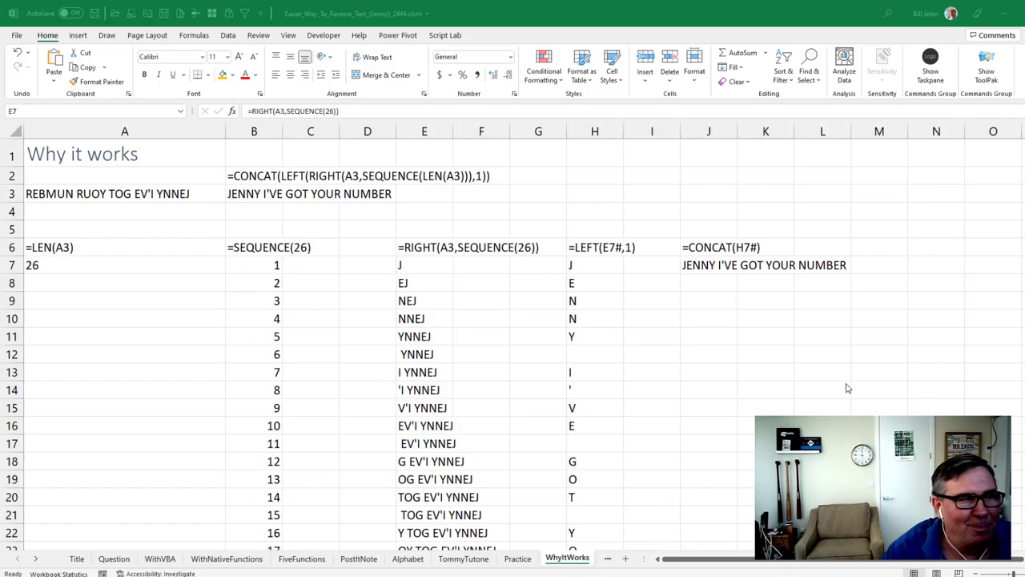
mouse_move(717, 387)
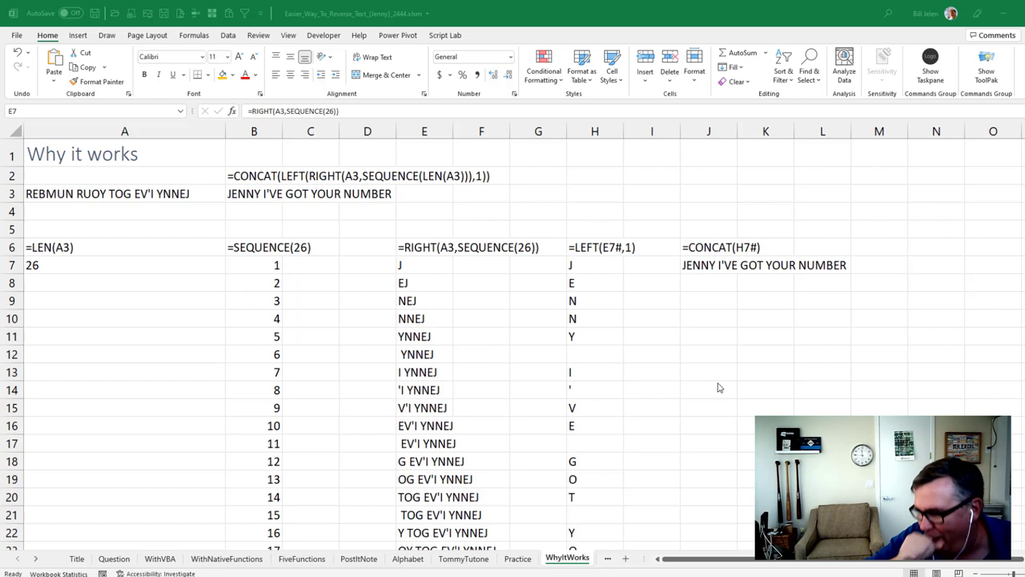
mouse_move(247, 356)
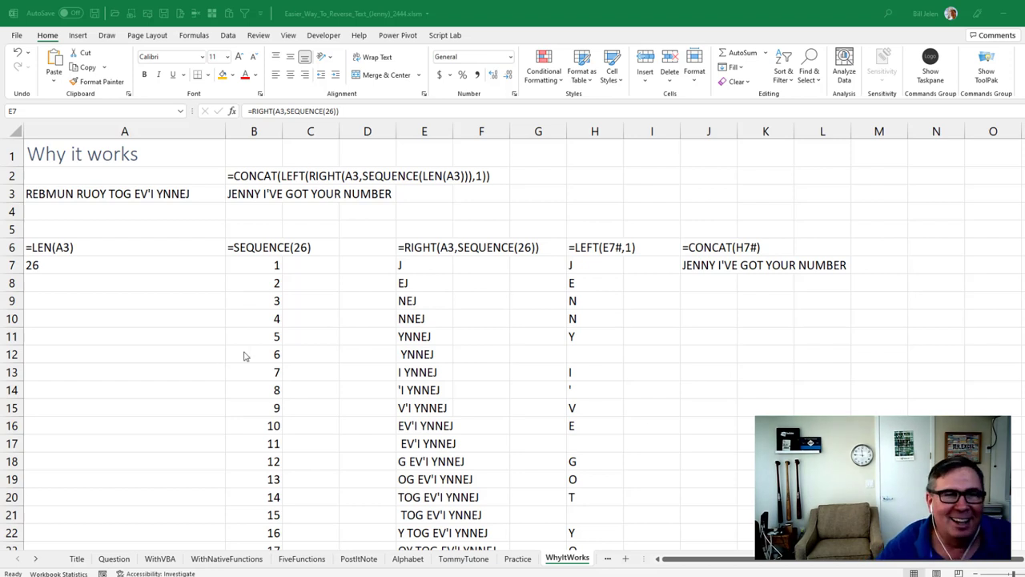
mouse_move(728, 207)
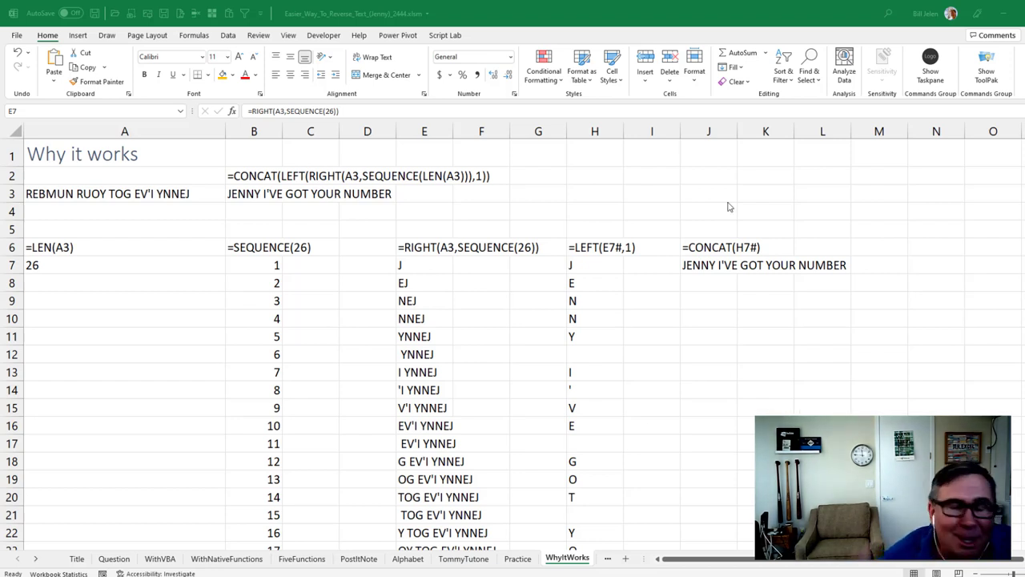
mouse_move(211, 228)
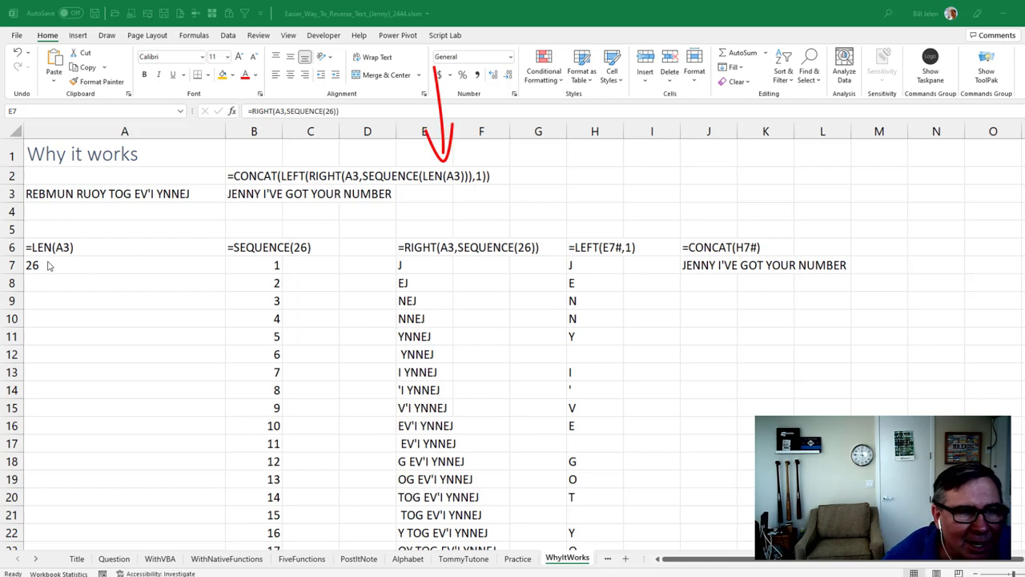
left_click(425, 266)
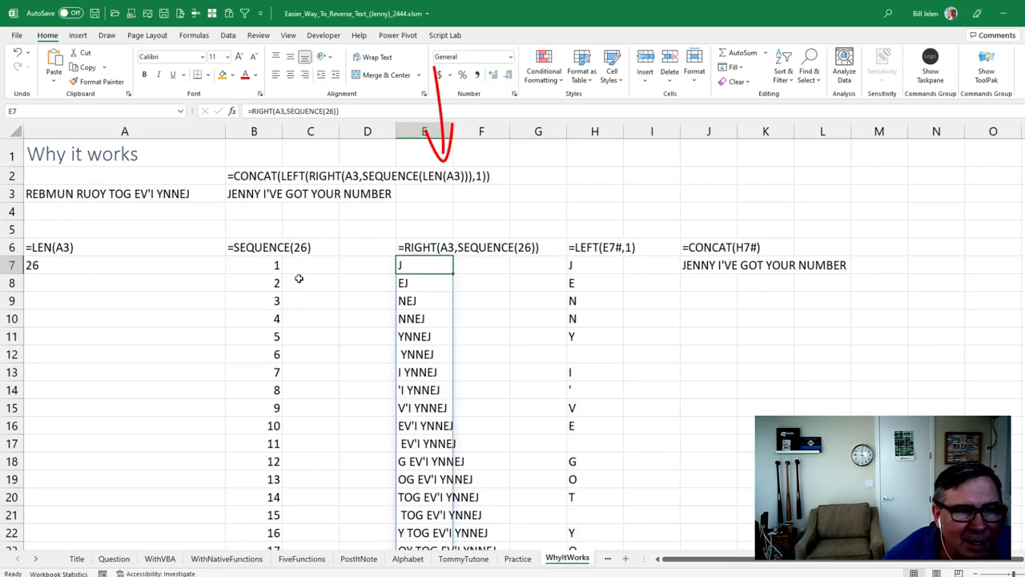
scroll("down", 3)
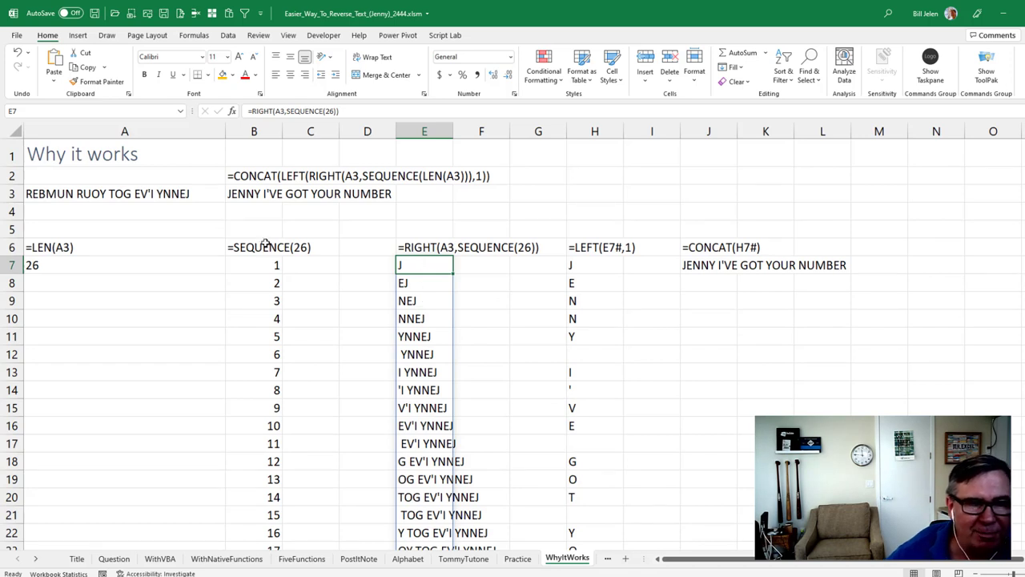
mouse_move(67, 193)
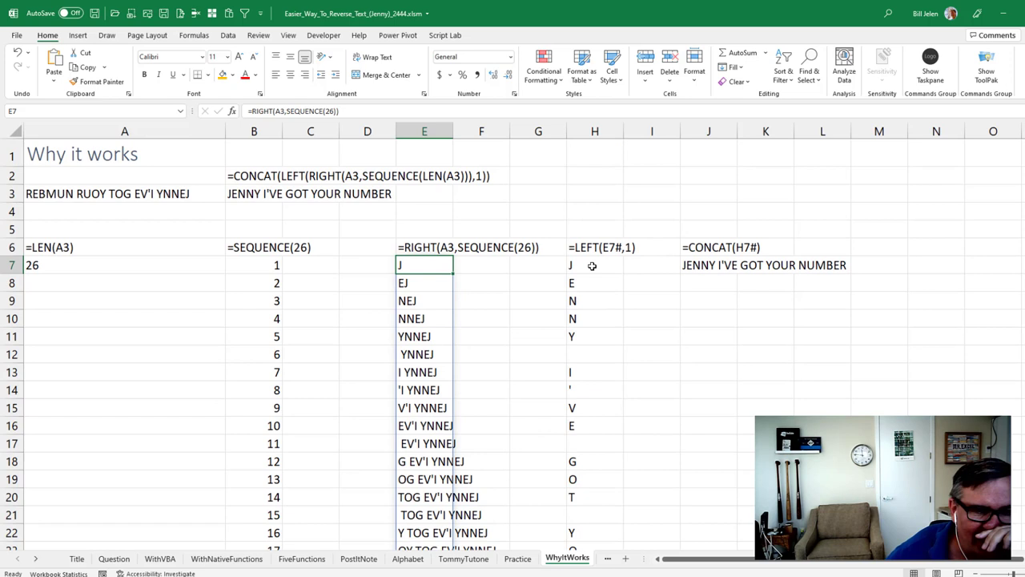
mouse_move(591, 410)
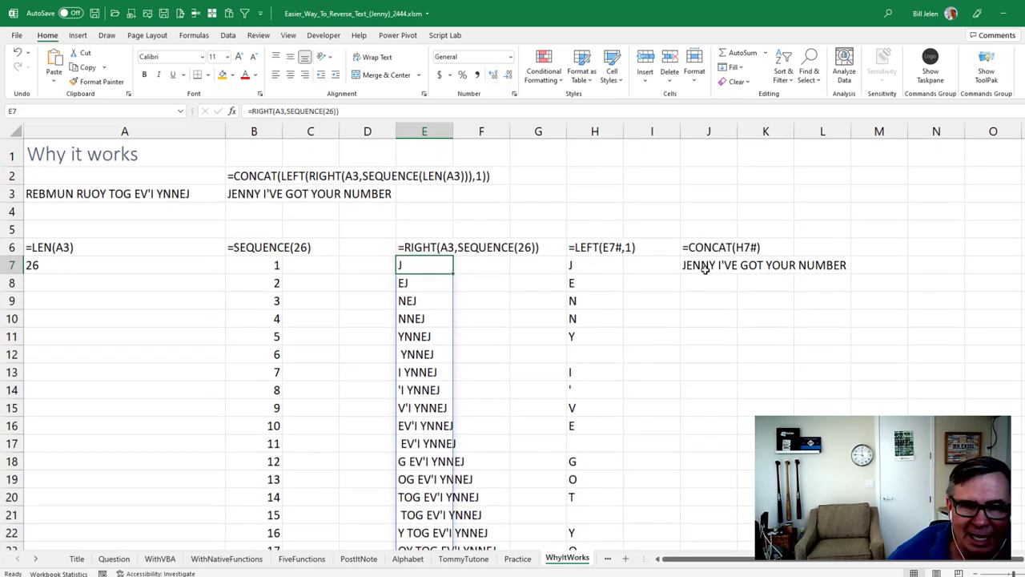
left_click(708, 265)
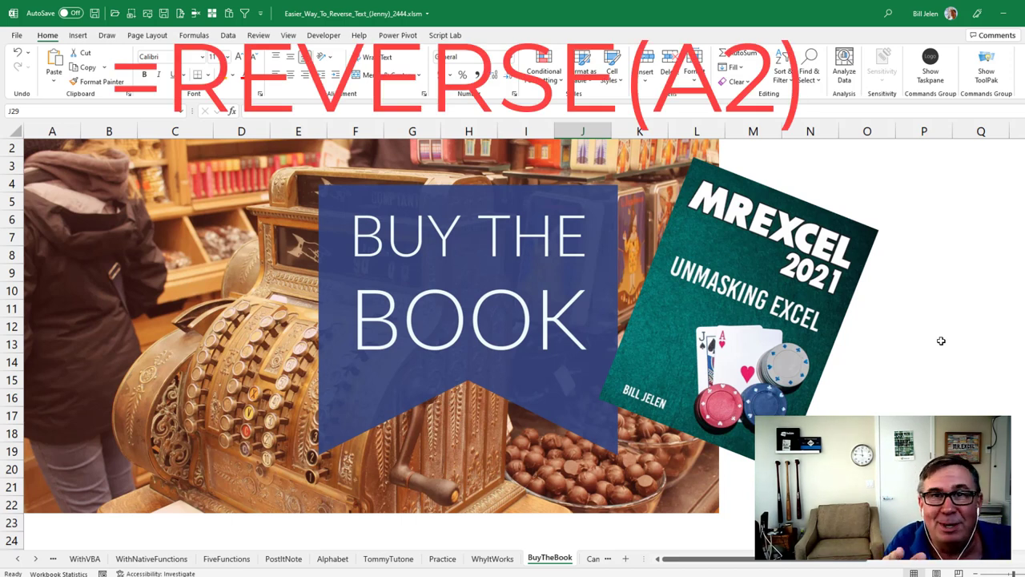
Show the Cameo sheet promoting Tommy Tutone
left_click(553, 557)
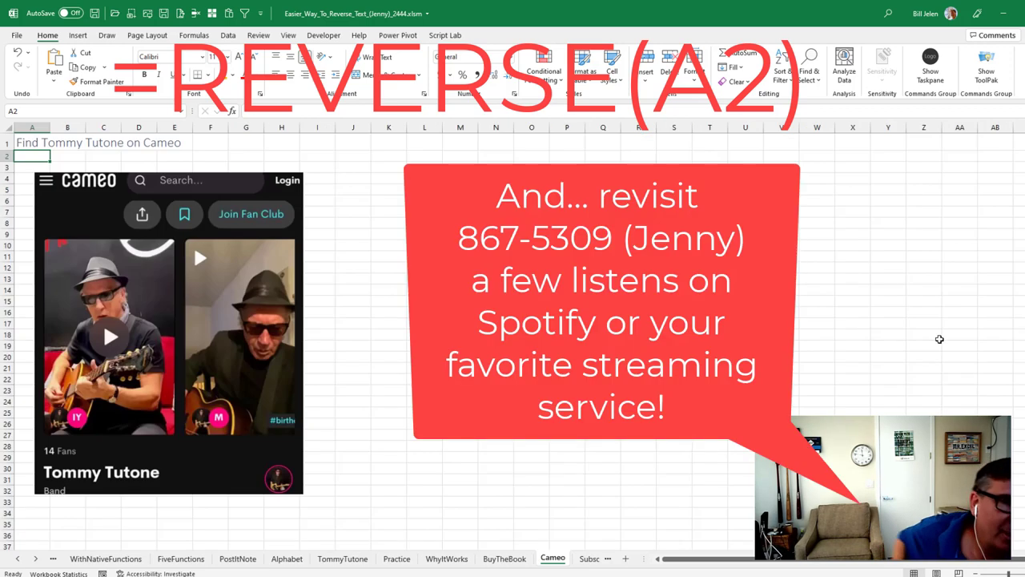